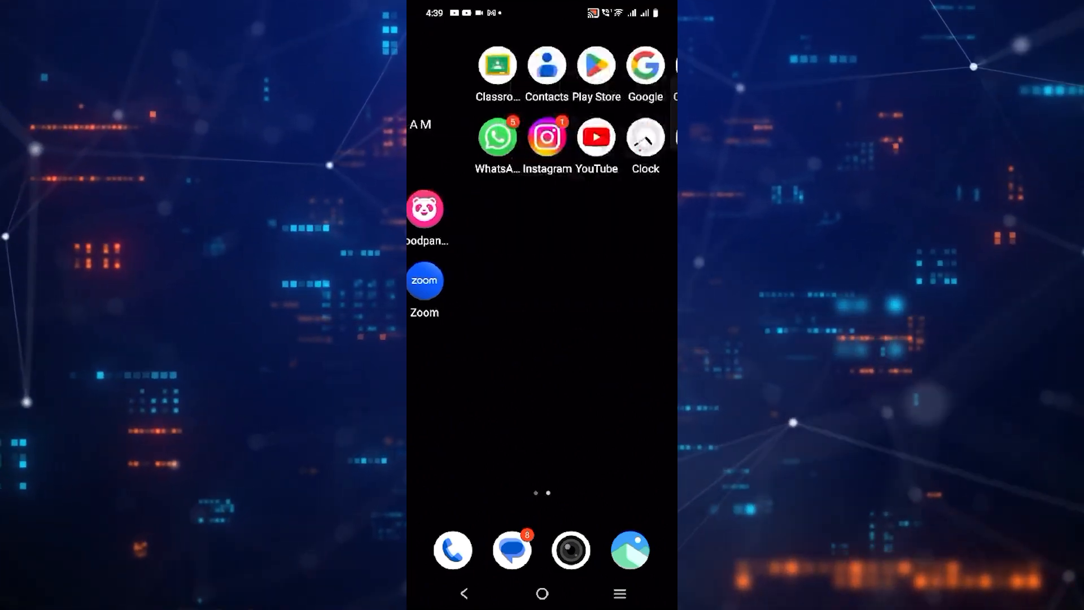
# Open the Google app from the home screen page that holds its icon.
pyautogui.hscroll(-3)
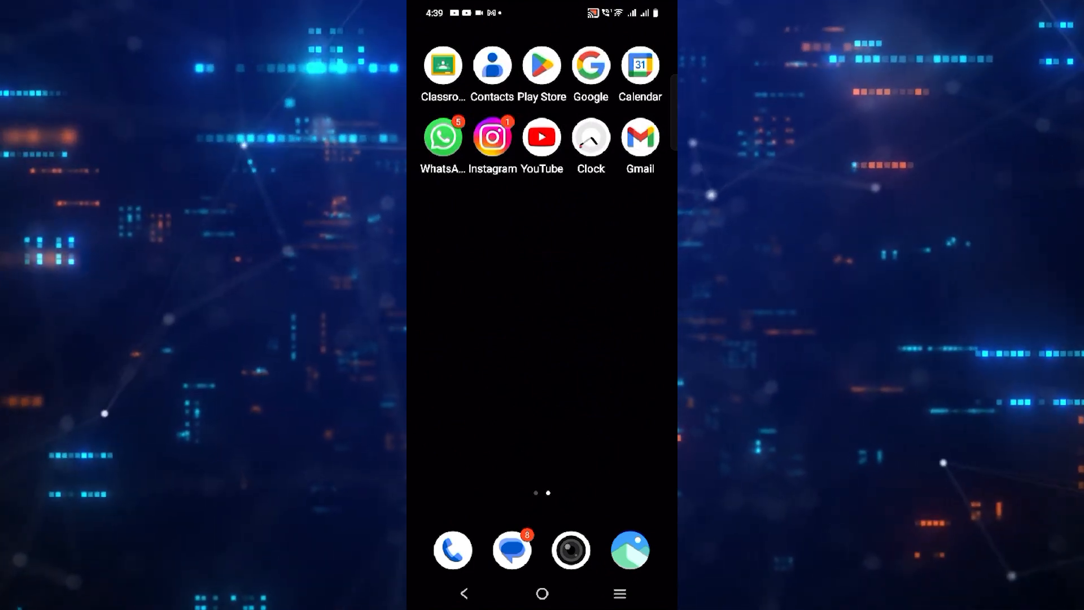
pyautogui.click(589, 66)
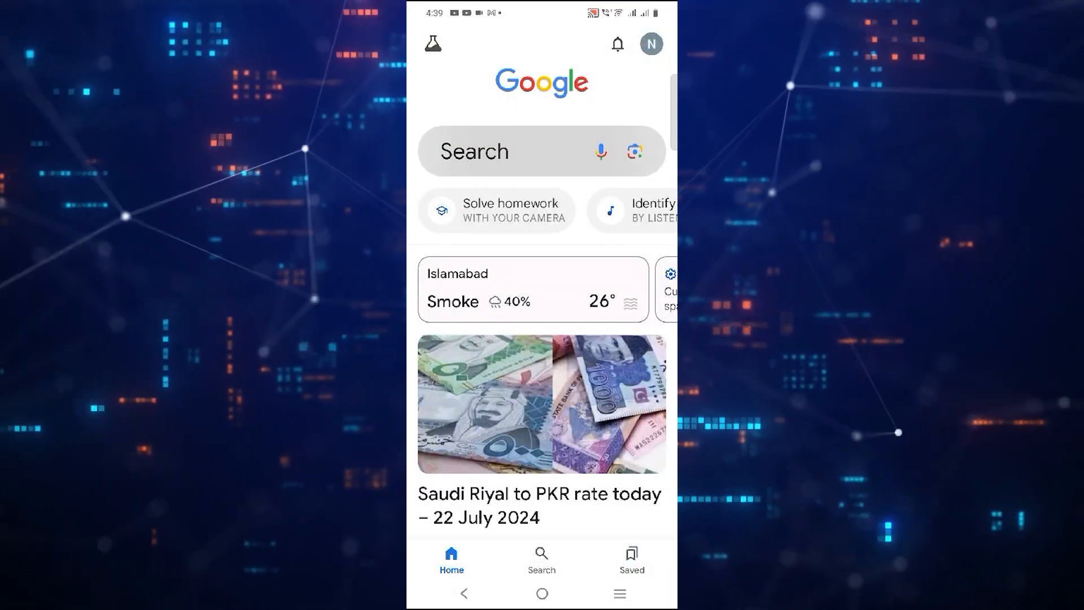
# Search Google for "Gmail down", bringing up results led by Downdetector's Gmail status page.
pyautogui.click(511, 151)
pyautogui.write('Gmail d')
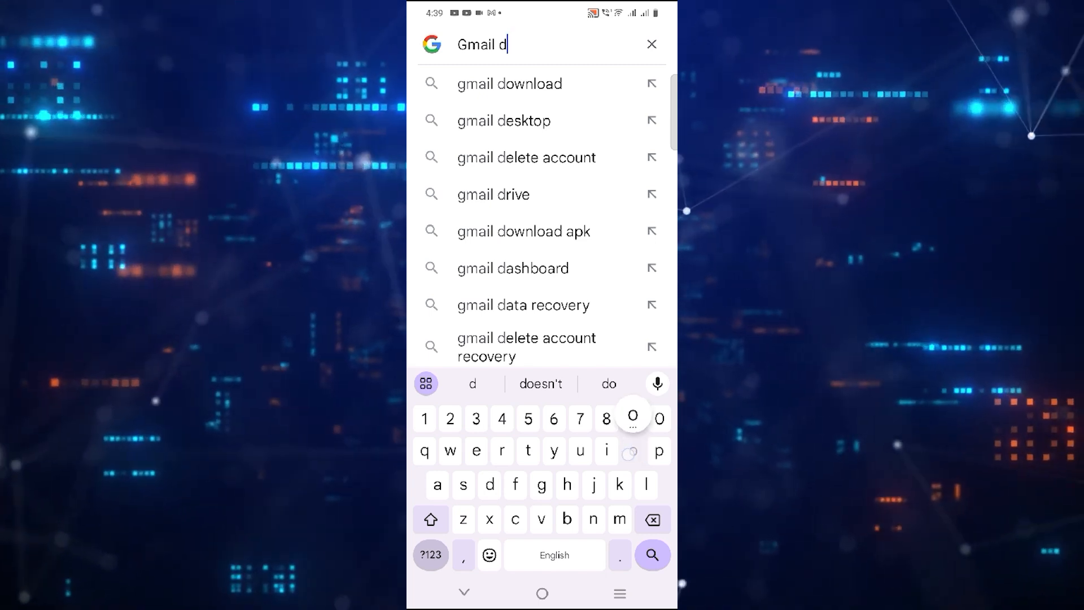
pyautogui.write('own')
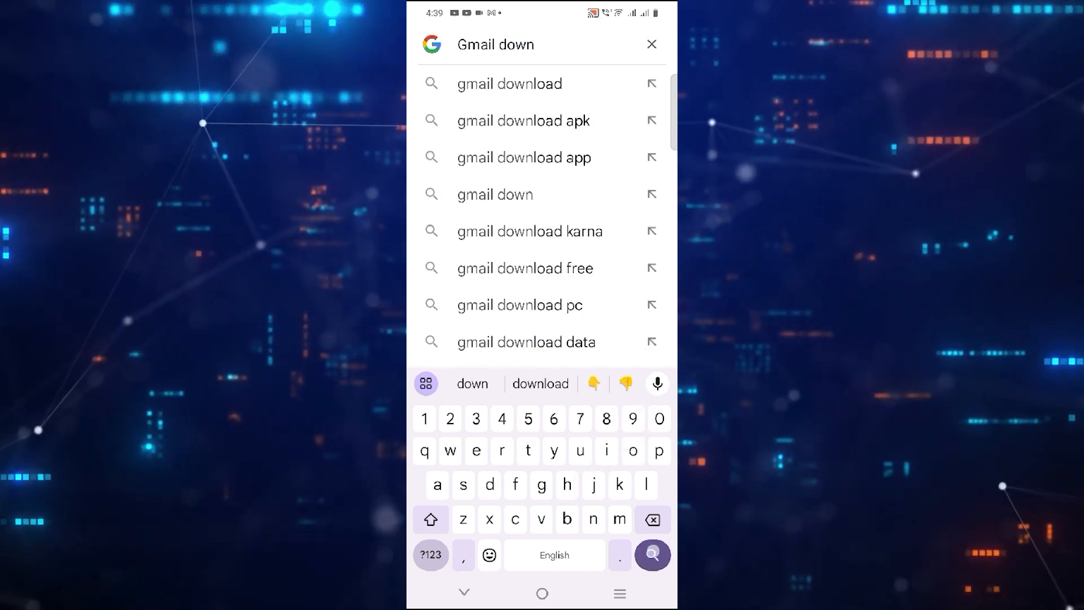
pyautogui.click(650, 556)
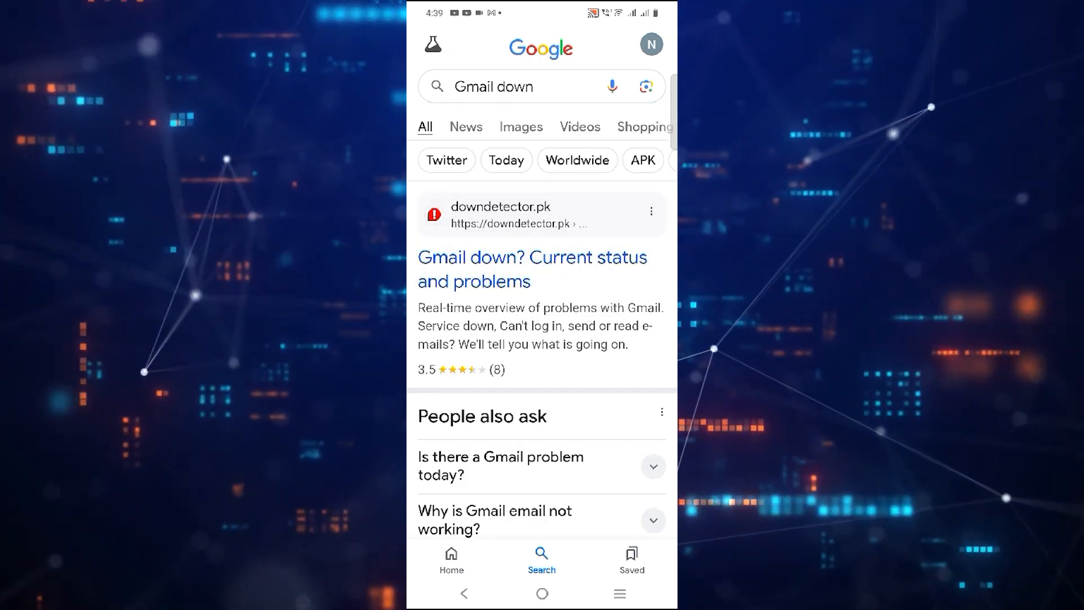
pyautogui.click(531, 270)
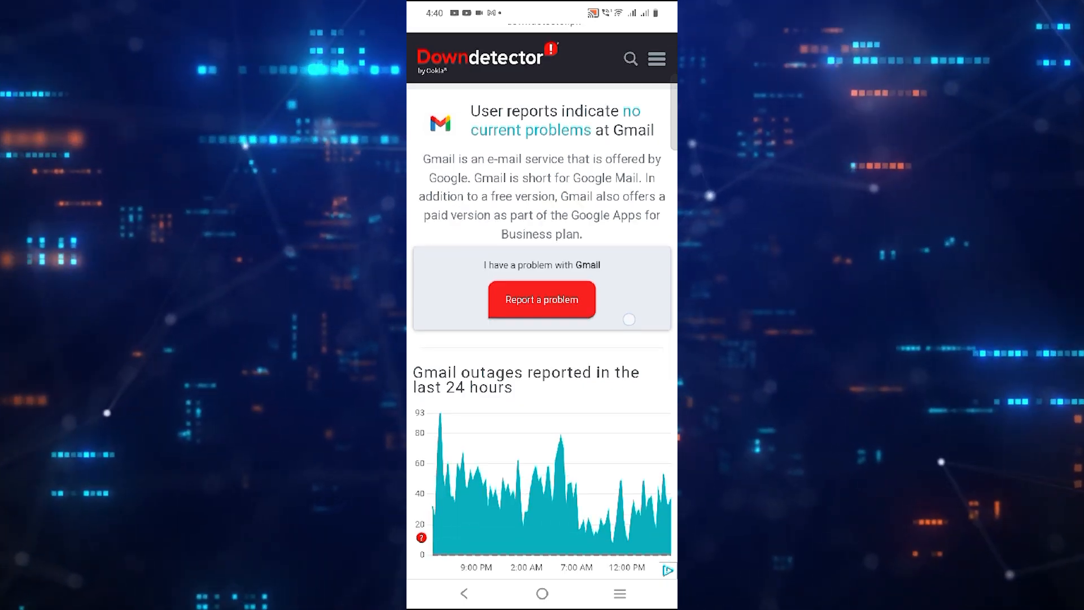
pyautogui.scroll(-3)
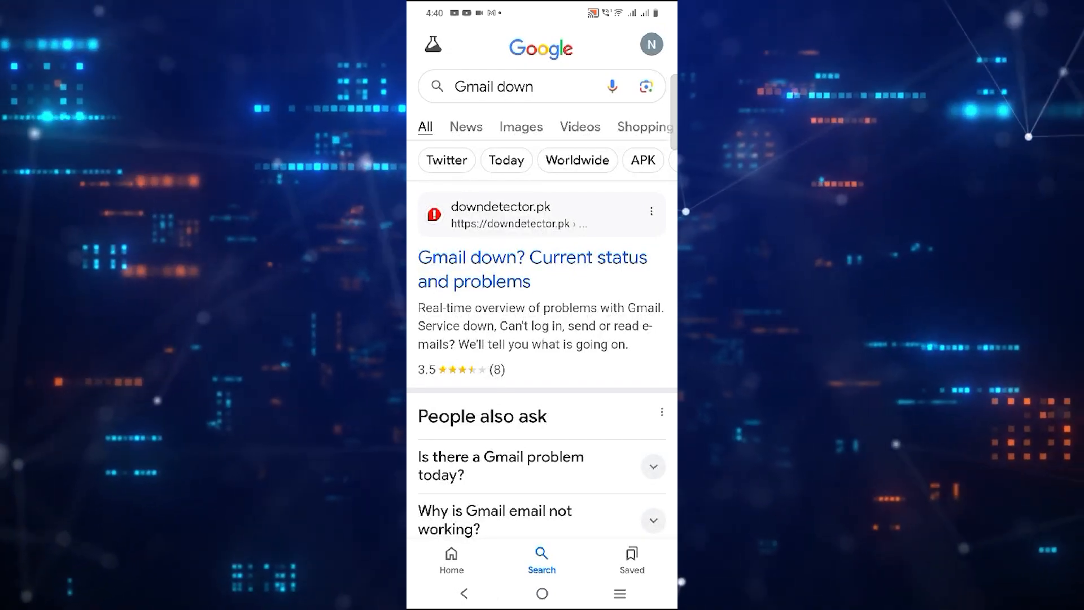
# Return home and launch the phone's Settings app from the app drawer.
pyautogui.click(542, 593)
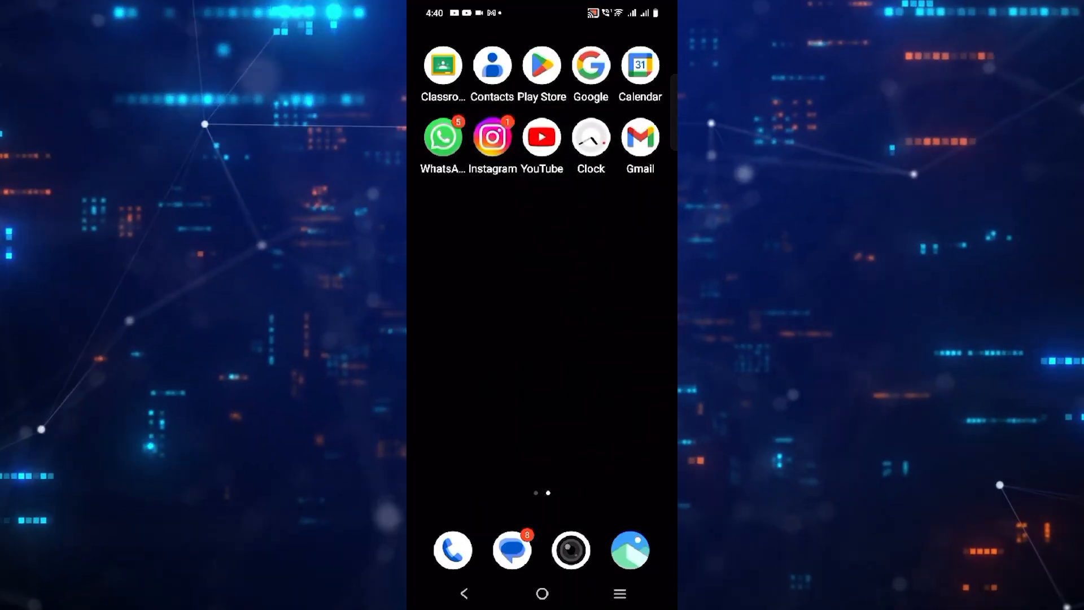
pyautogui.scroll(3)
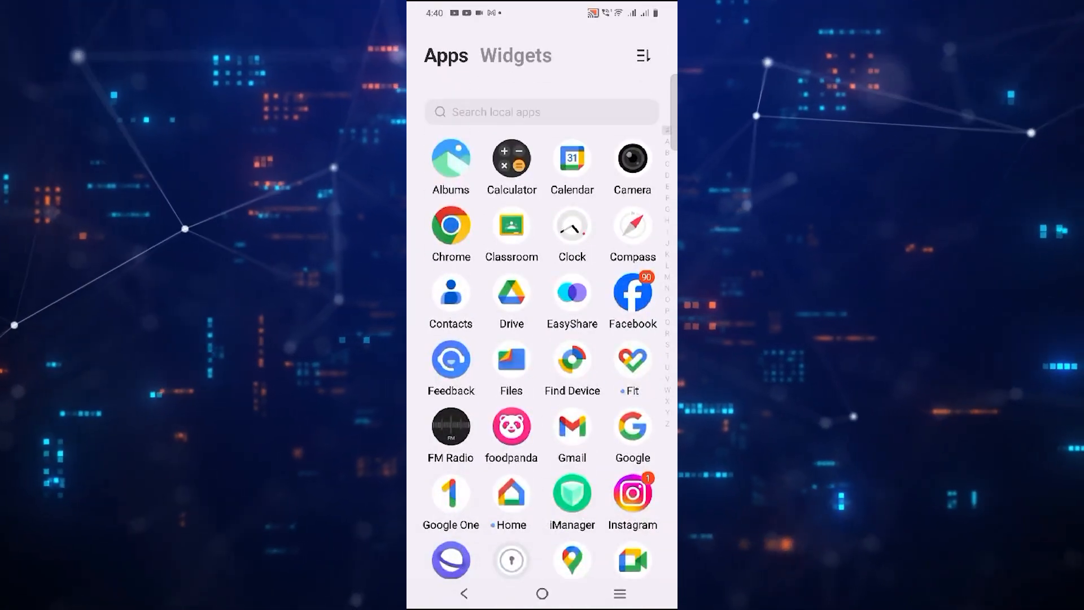
pyautogui.scroll(-3)
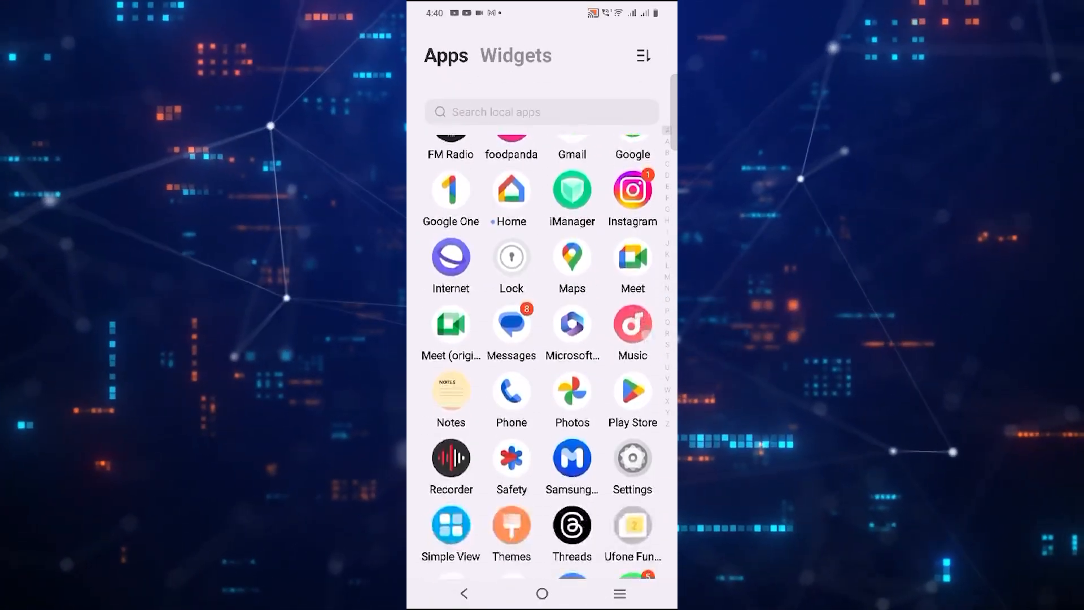
pyautogui.click(630, 458)
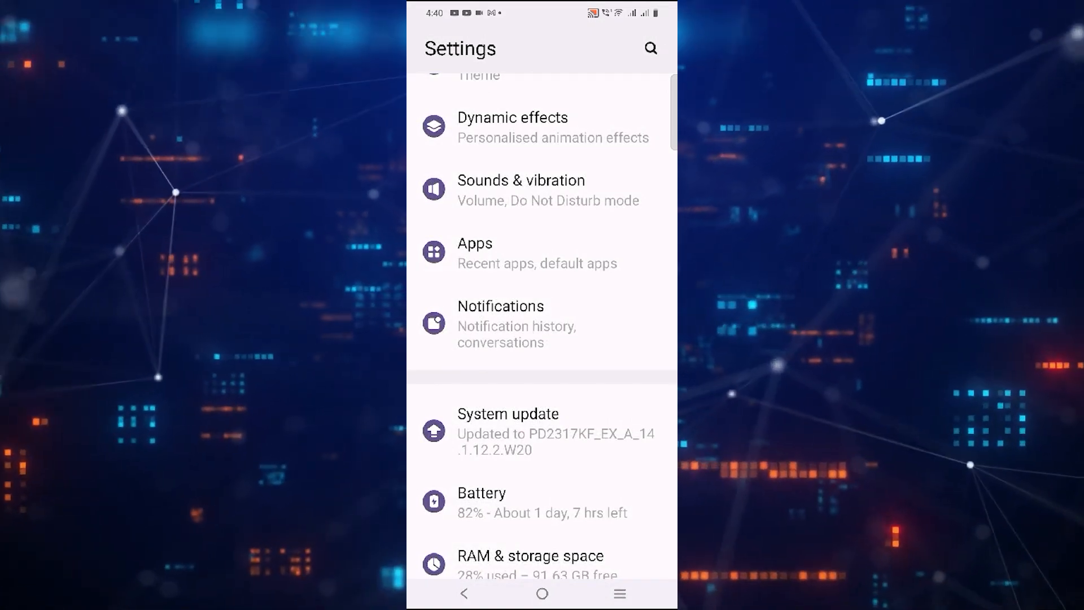
# Go into the Apps page of Settings, listing recently opened apps.
pyautogui.scroll(-3)
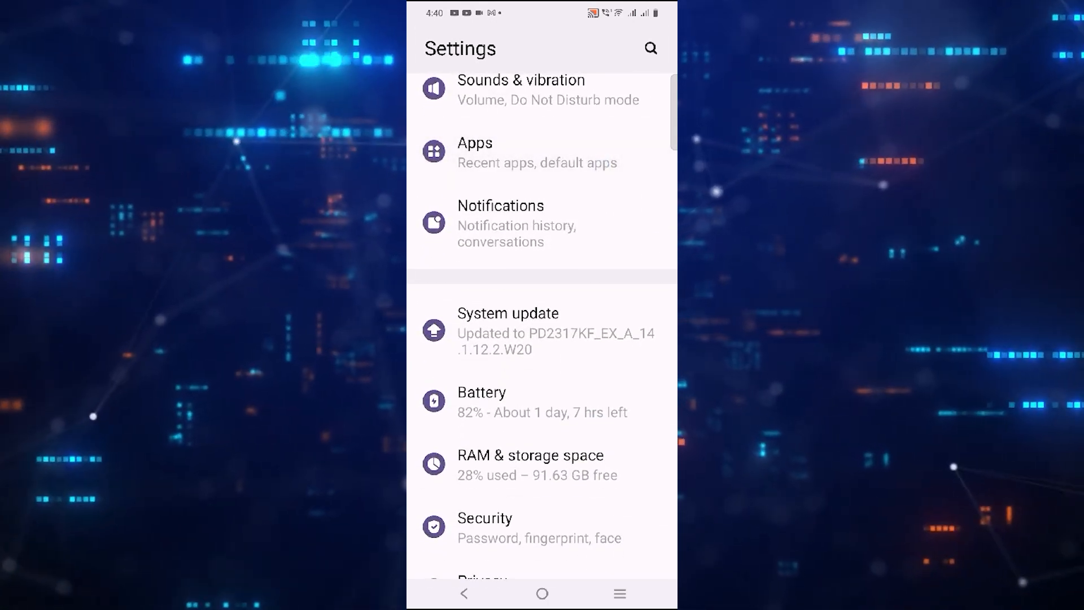
pyautogui.click(538, 153)
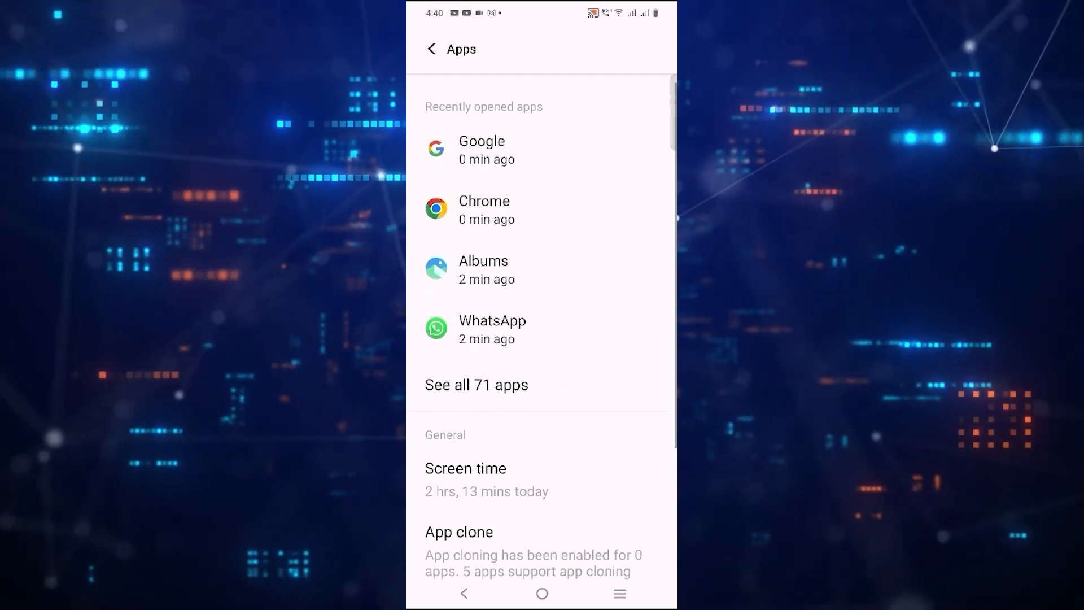
# Find Messages in the full app list by searching "mes" and show its App info page.
pyautogui.click(476, 384)
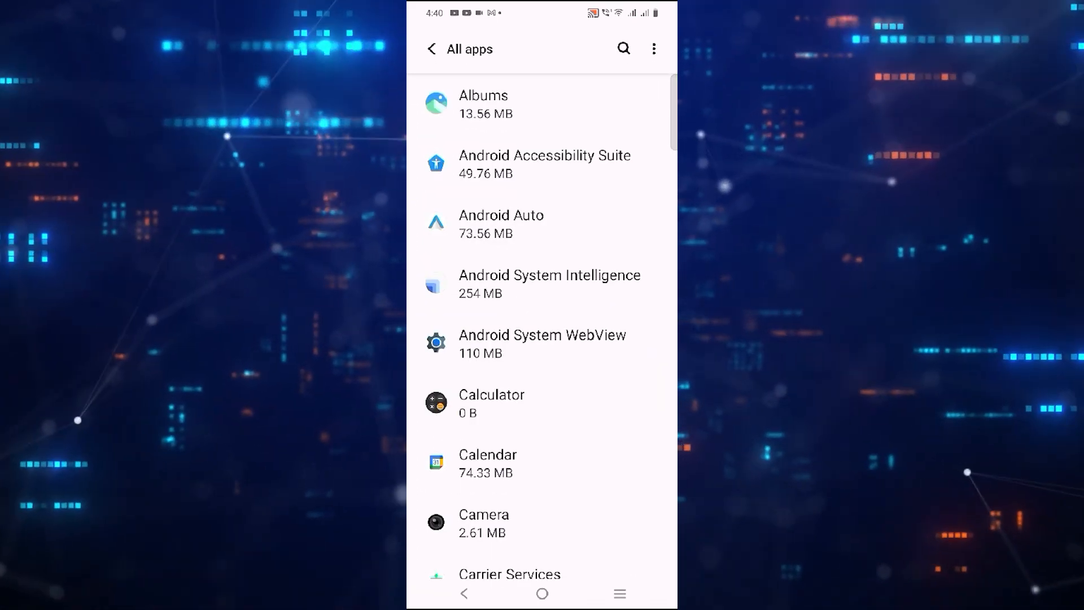
pyautogui.click(621, 49)
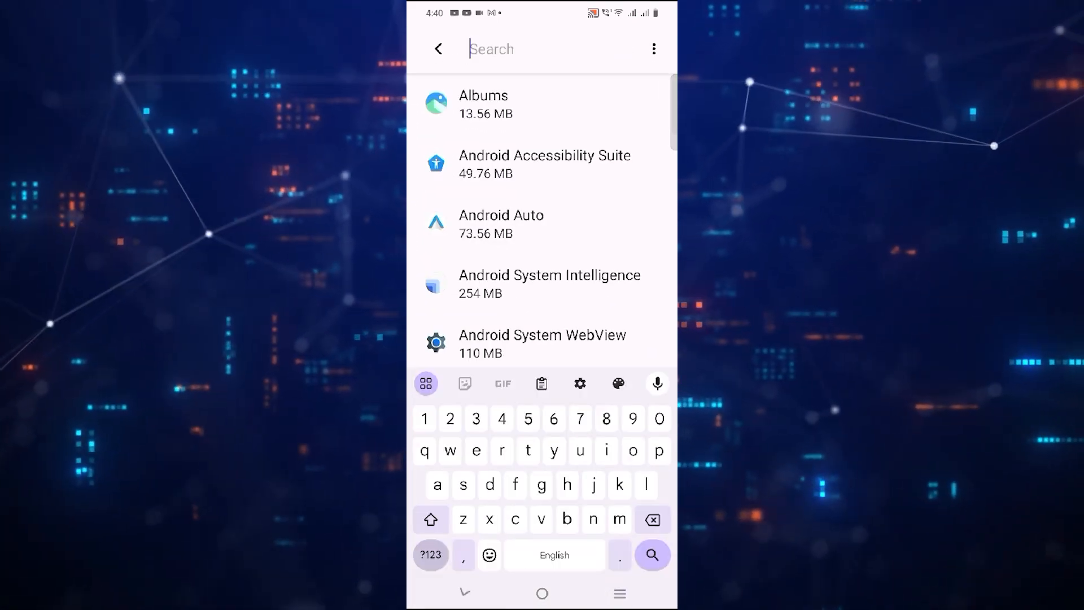
pyautogui.write('me')
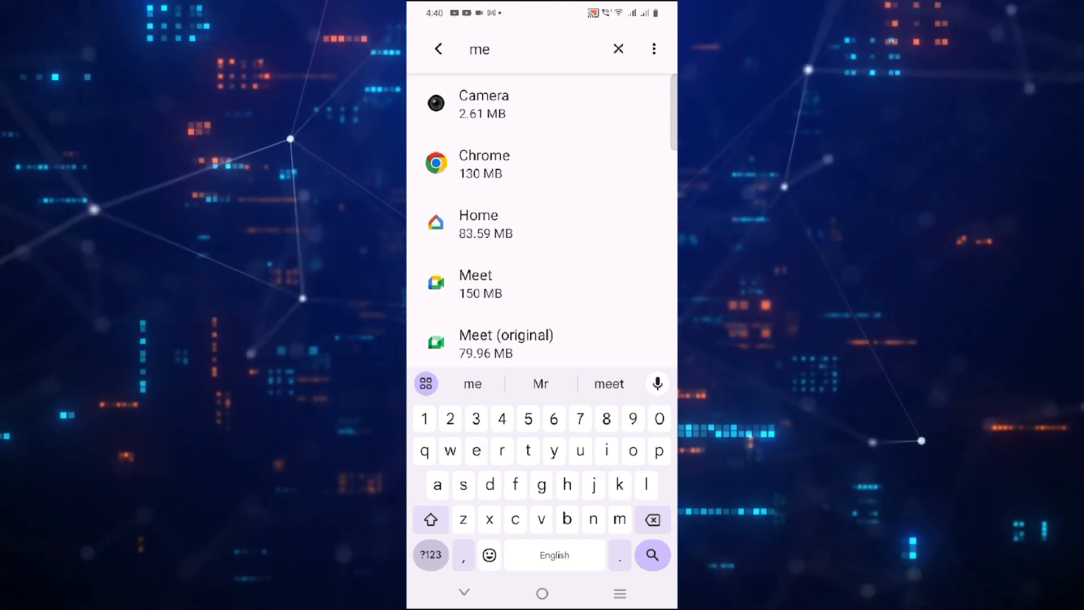
pyautogui.write('s')
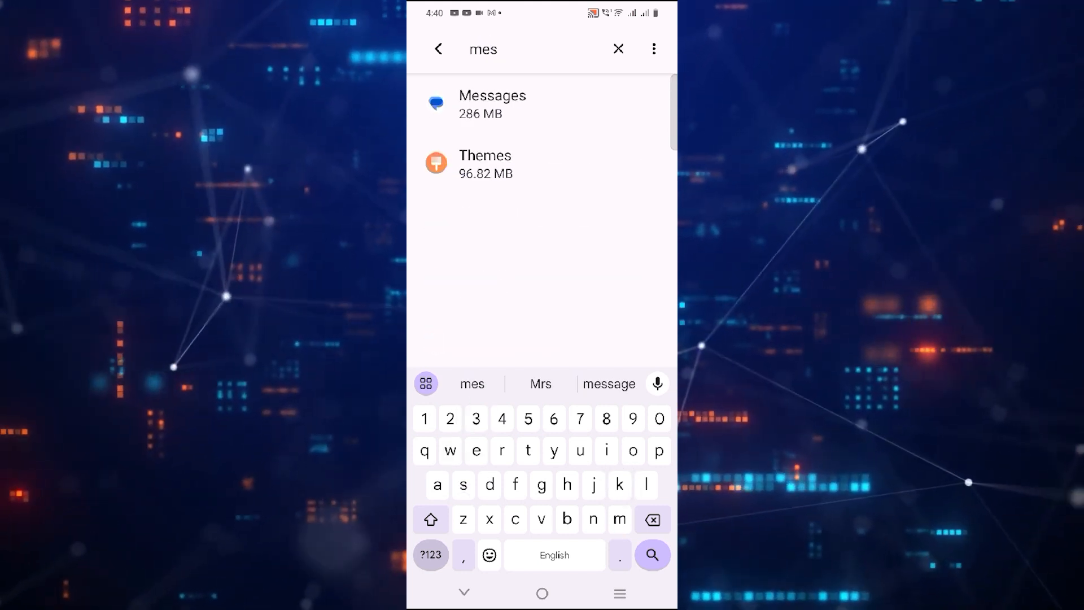
pyautogui.click(492, 104)
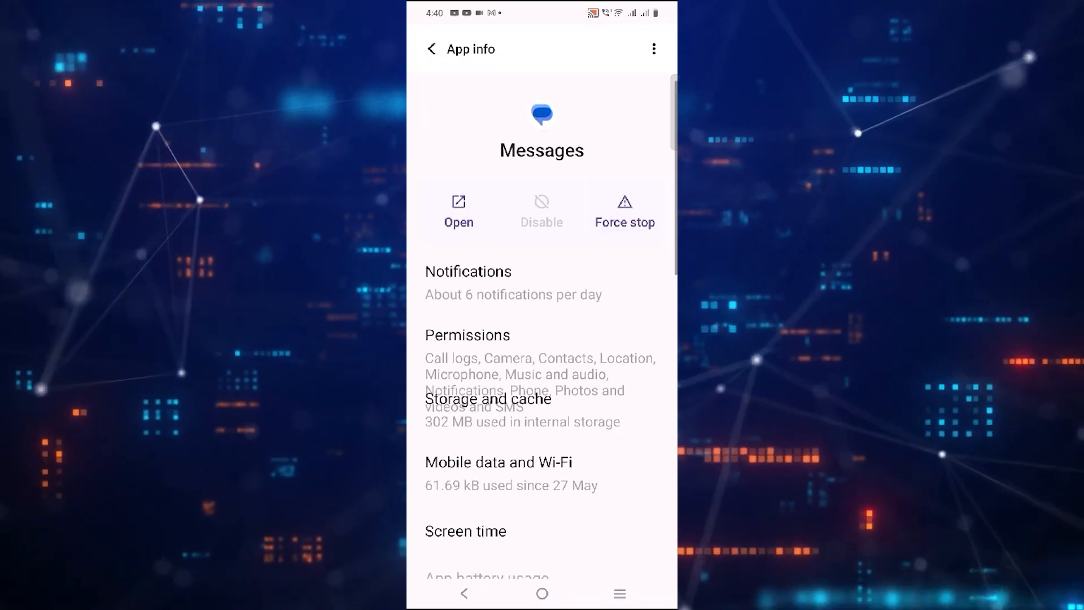
# Scroll through Messages' App permissions list, showing SMS allowed and no permissions denied.
pyautogui.scroll(3)
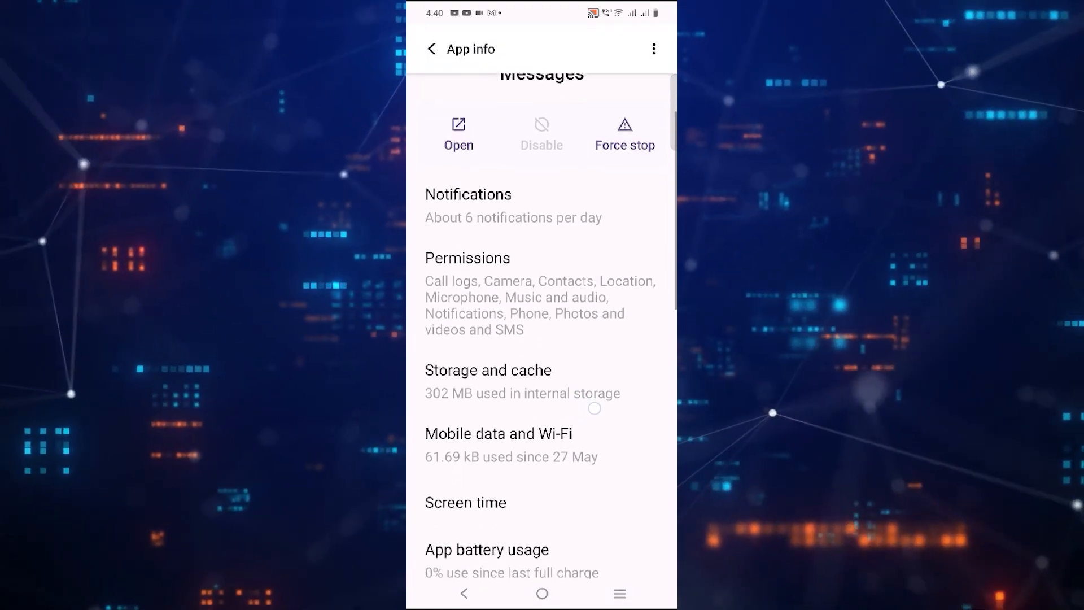
pyautogui.scroll(3)
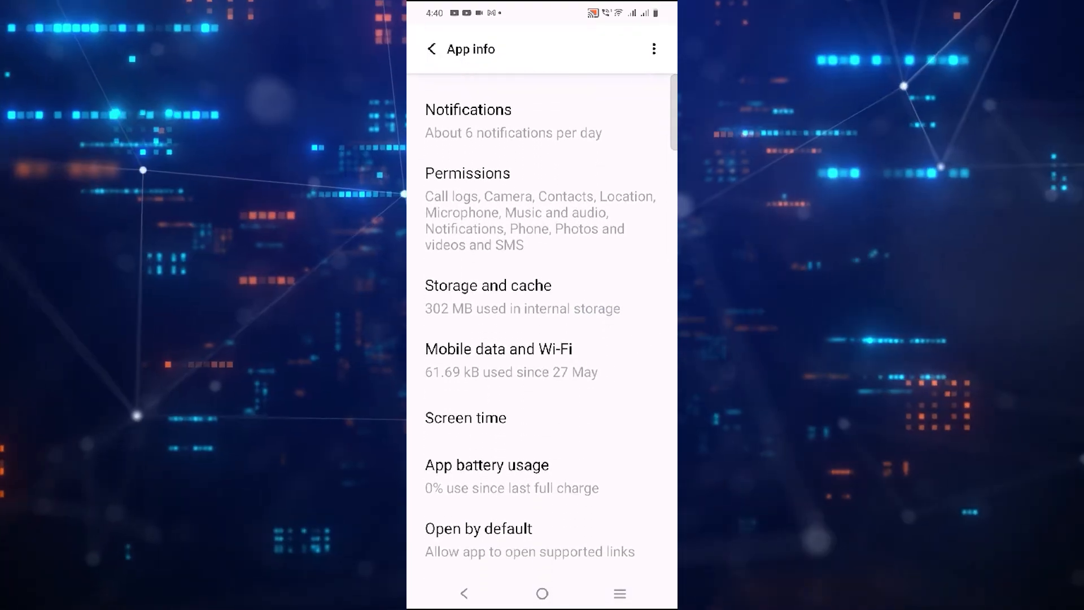
pyautogui.scroll(-3)
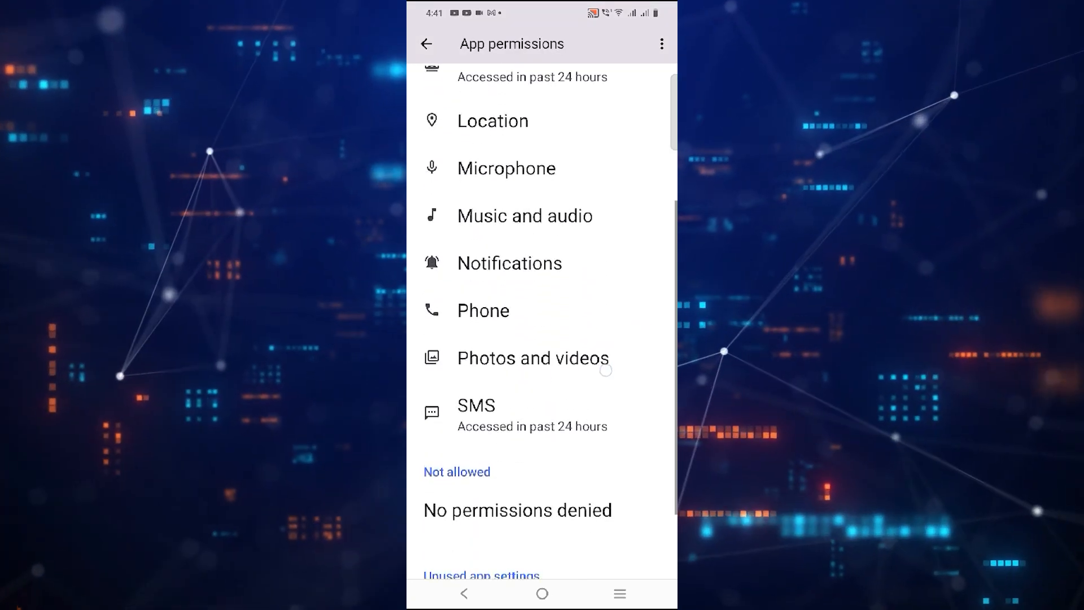
pyautogui.scroll(3)
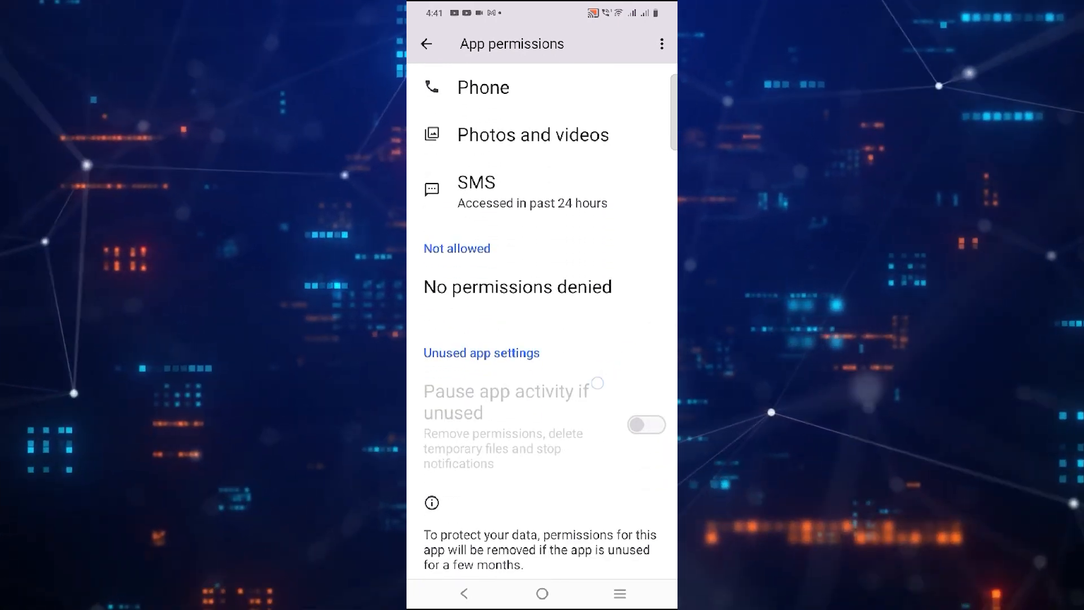
pyautogui.scroll(3)
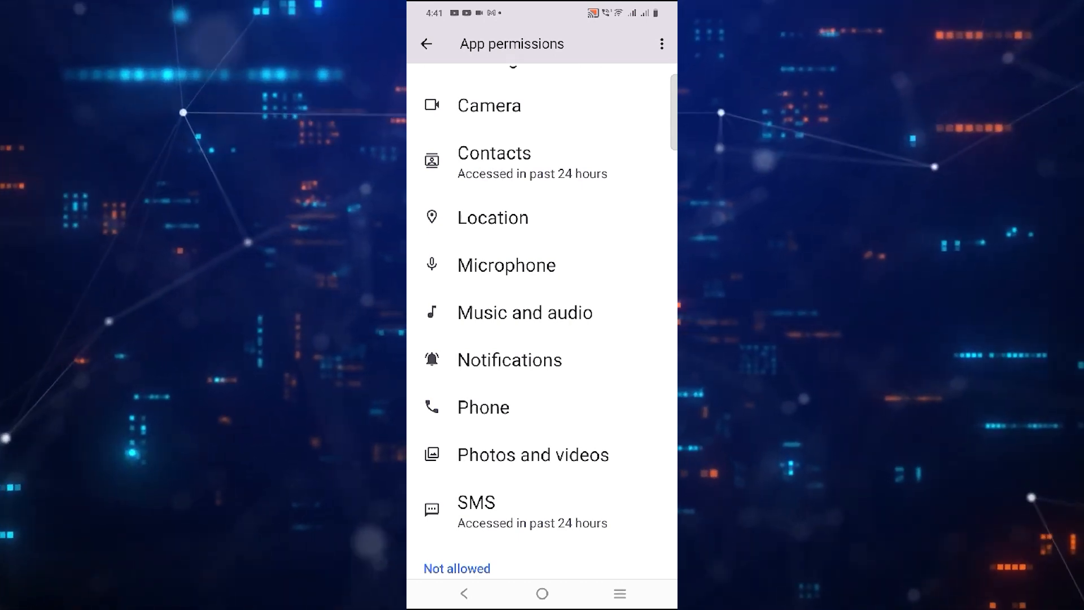
pyautogui.scroll(-3)
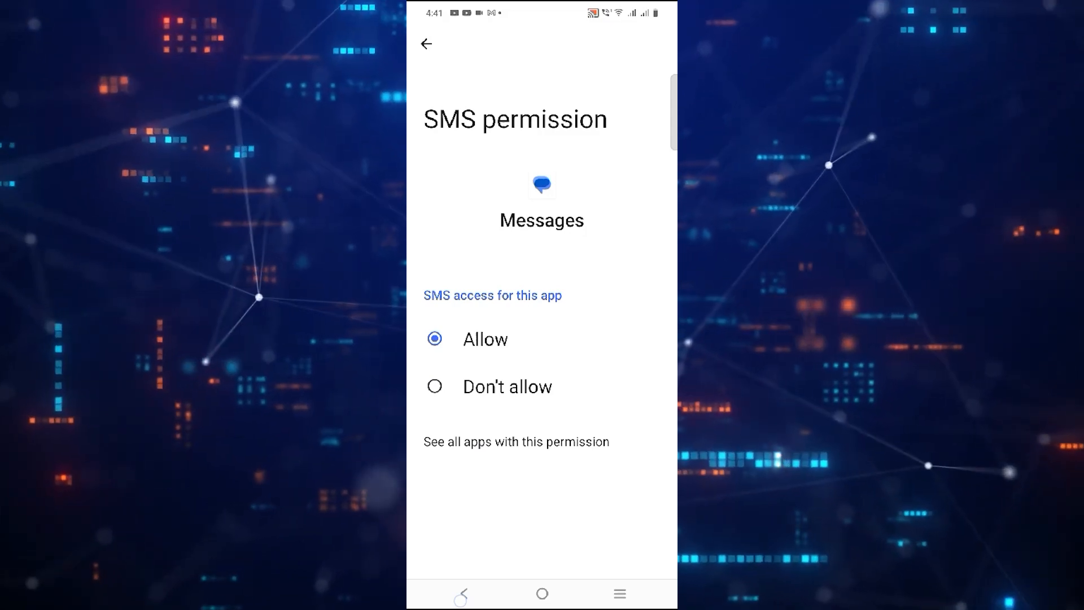
pyautogui.click(425, 44)
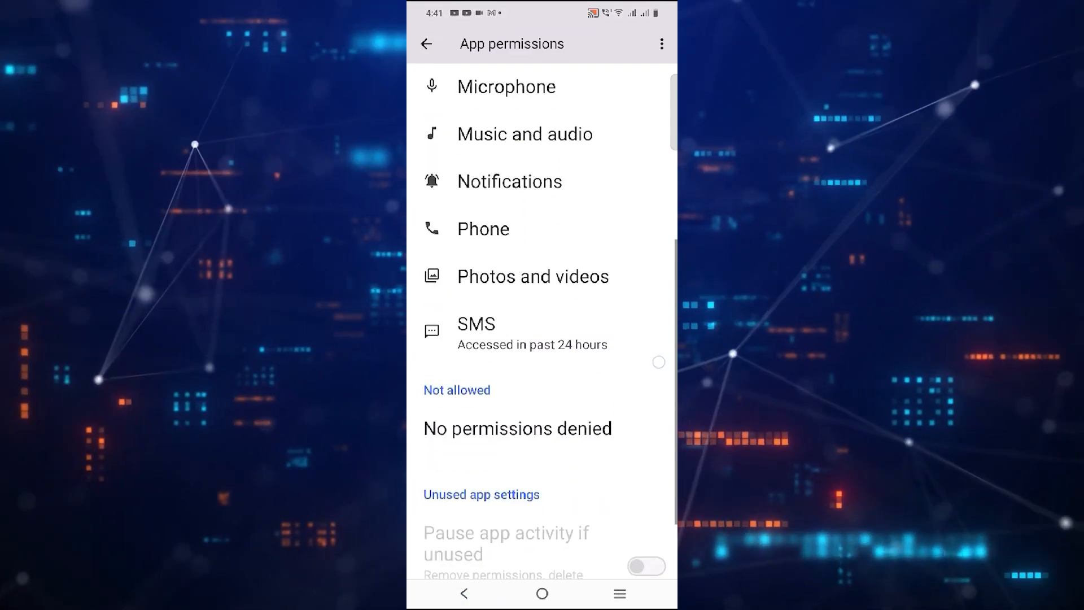